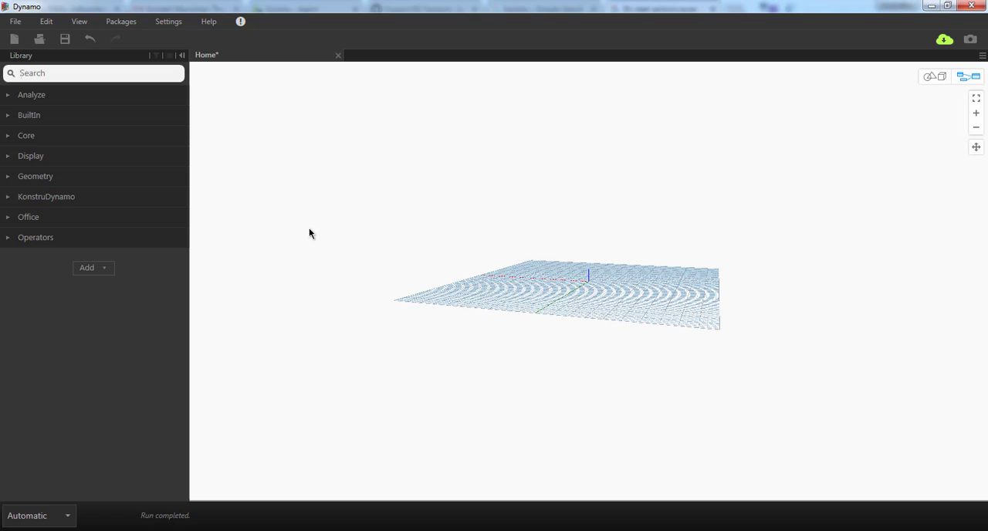
mouse_move(65, 201)
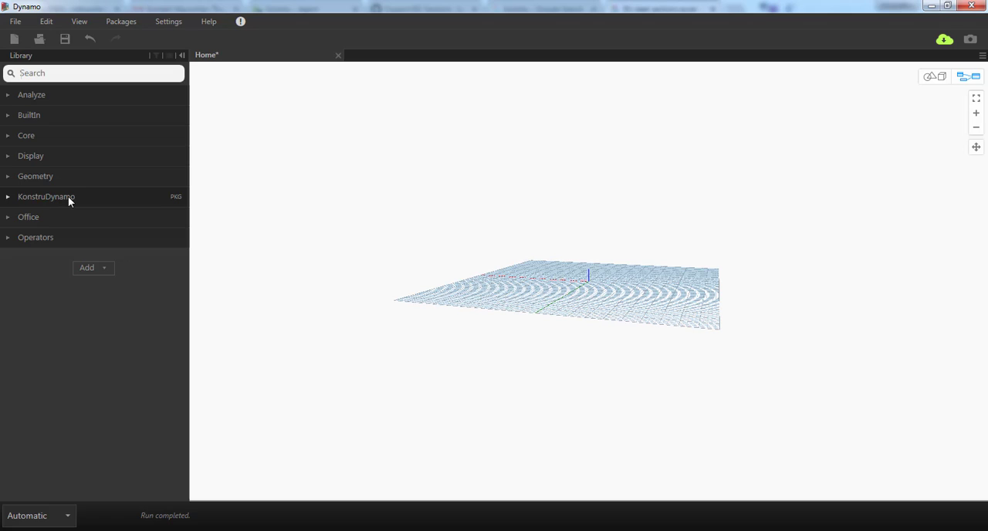
mouse_move(20, 200)
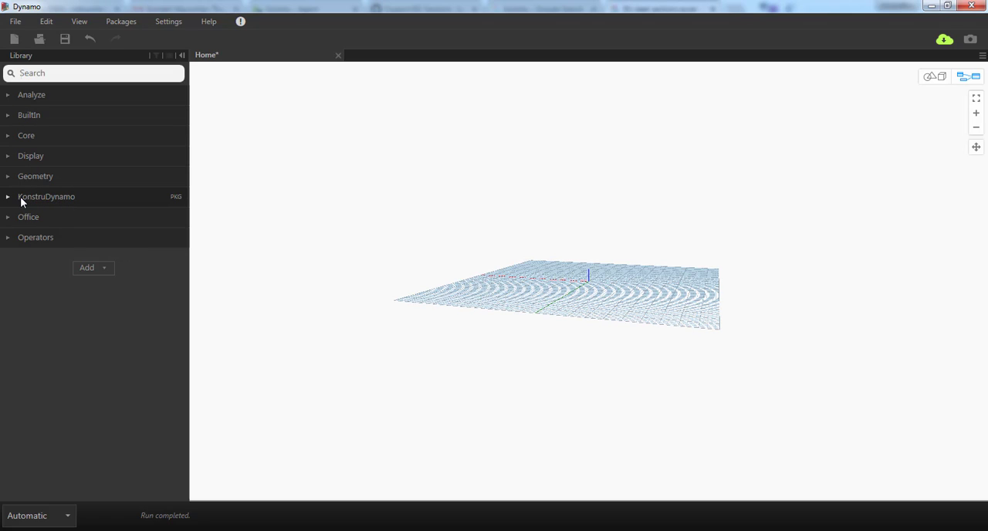
Place a SelectModel node from KonstruDynamo > KonstruNodes on the empty canvas.
left_click(46, 196)
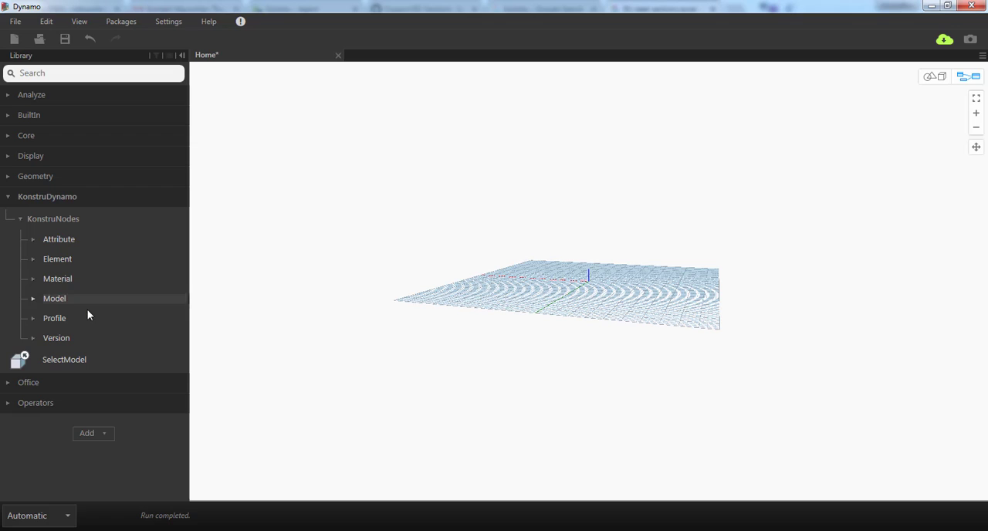
mouse_move(65, 340)
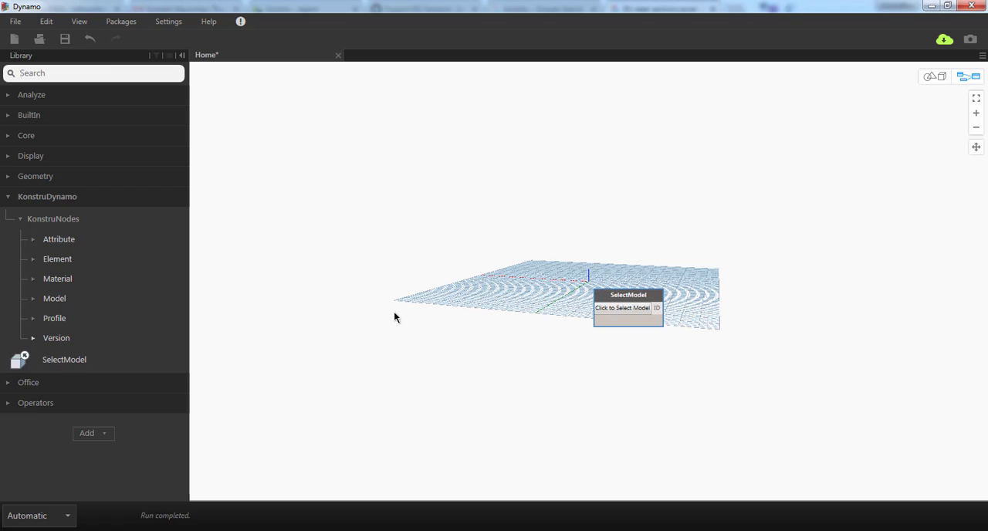
Choose the Konstru model in SelectModel and show its ID 58ff200c339f39000450d1d0 in a Watch node.
left_click_drag(628, 301, 423, 153)
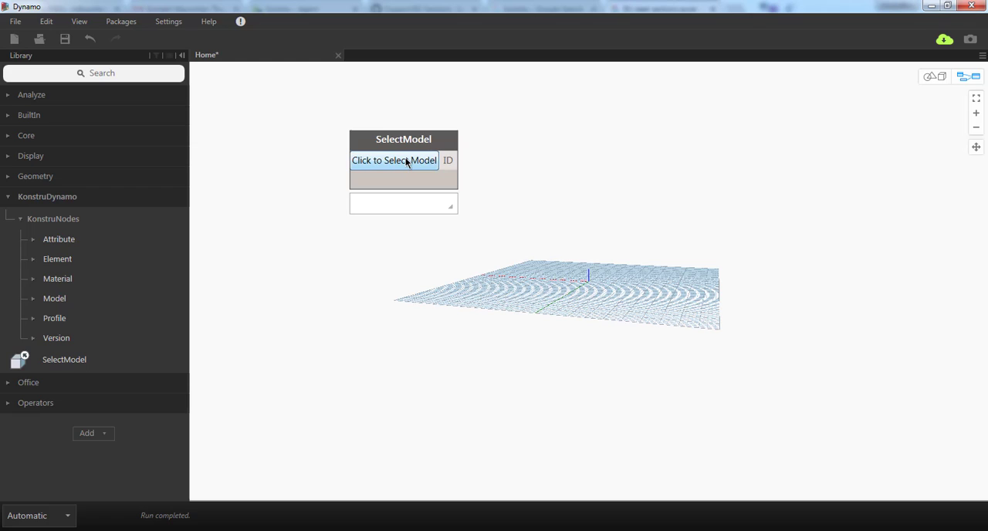
left_click(393, 160)
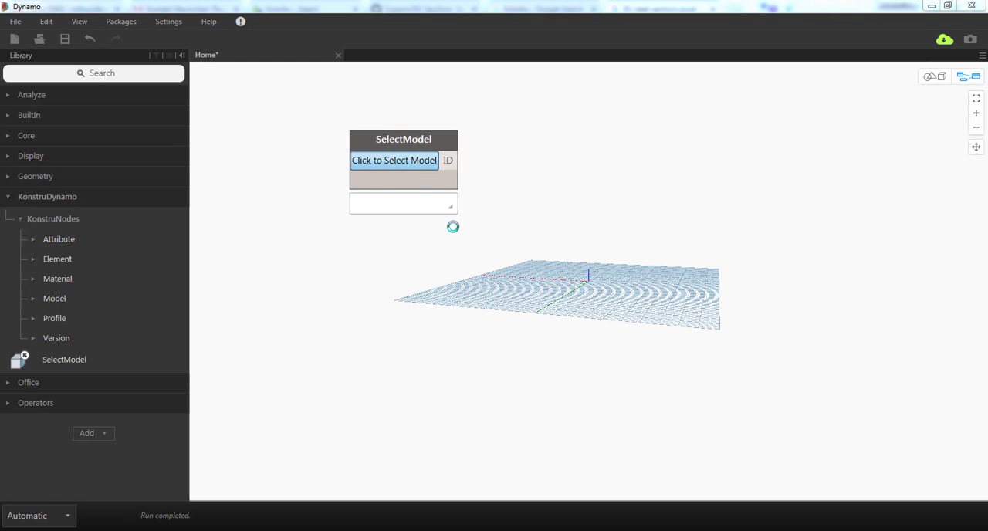
left_click(394, 160)
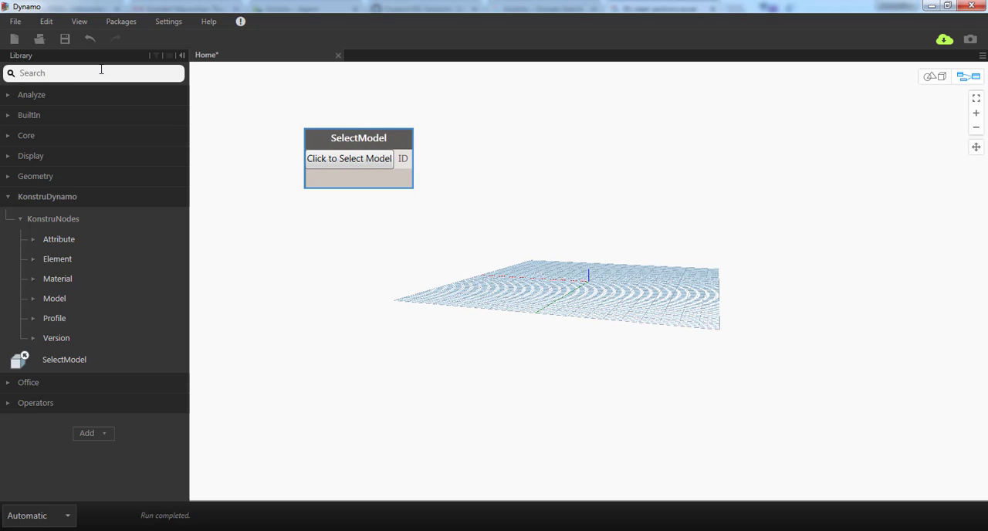
type("watch")
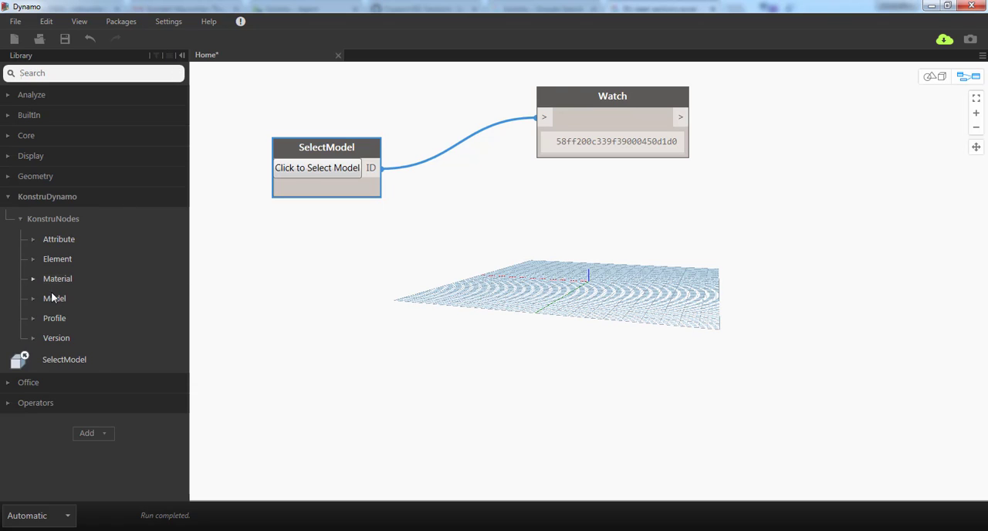
Feed the model ID into Model.DownloadByID and watch its var output showing Floors.
left_click(54, 298)
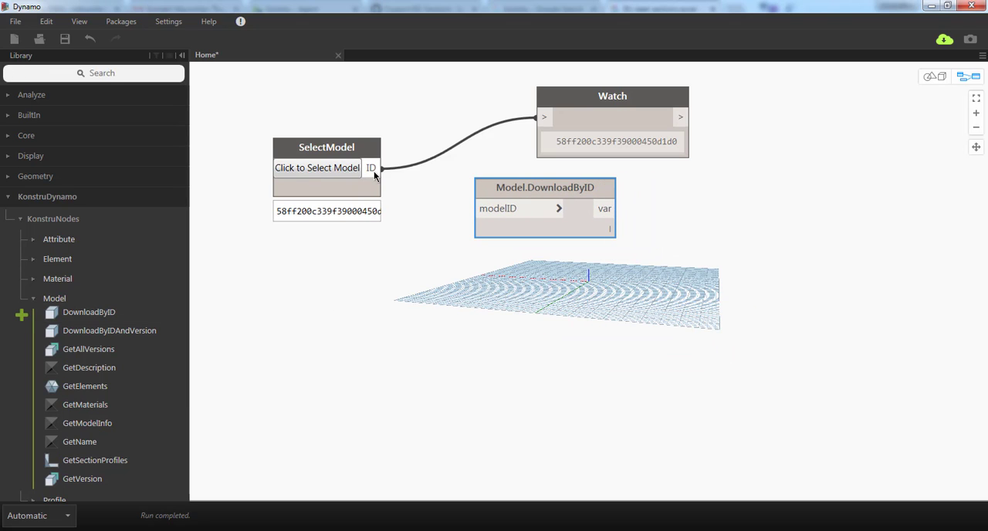
left_click_drag(378, 167, 494, 208)
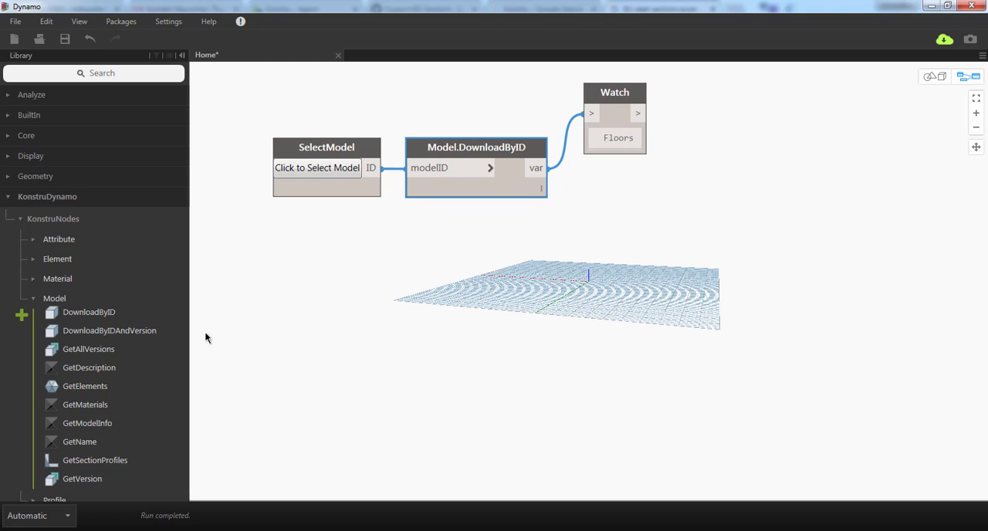
mouse_move(85, 386)
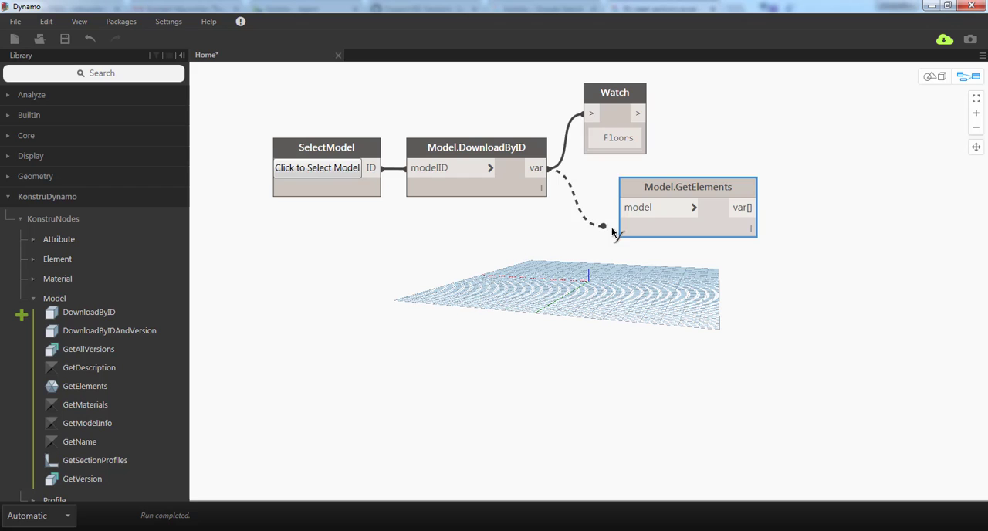
Feed the downloaded model into Model.GetElements and list its 220 elements in the Watch.
left_click_drag(615, 92, 799, 112)
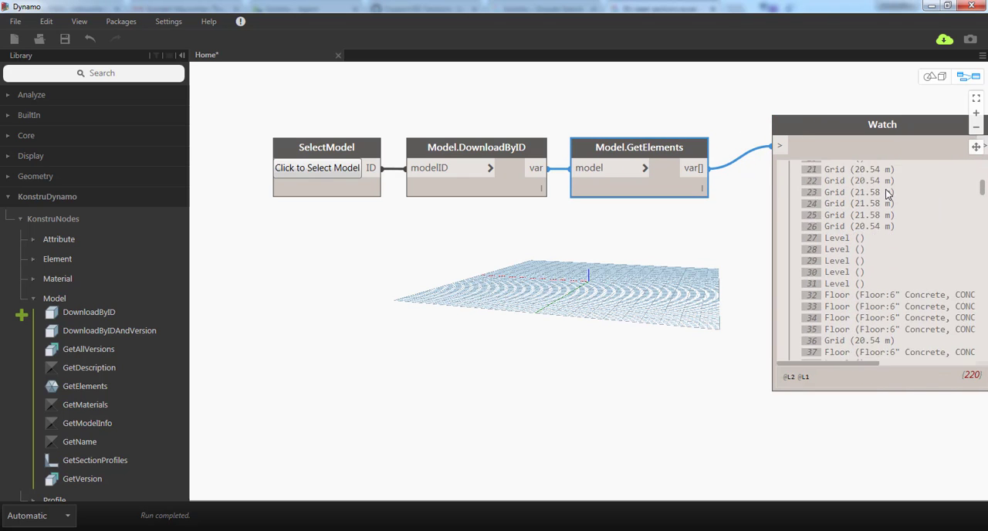
scroll("down", 3)
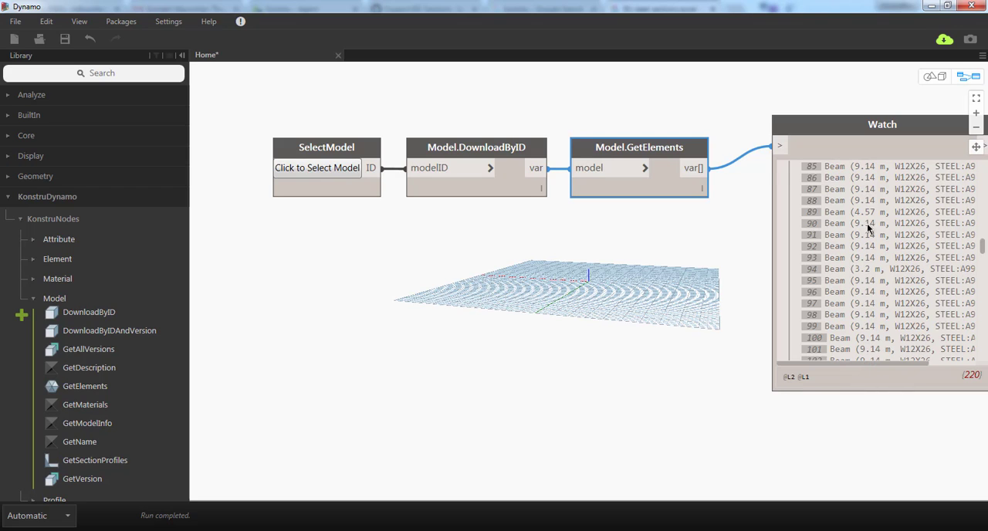
mouse_move(916, 225)
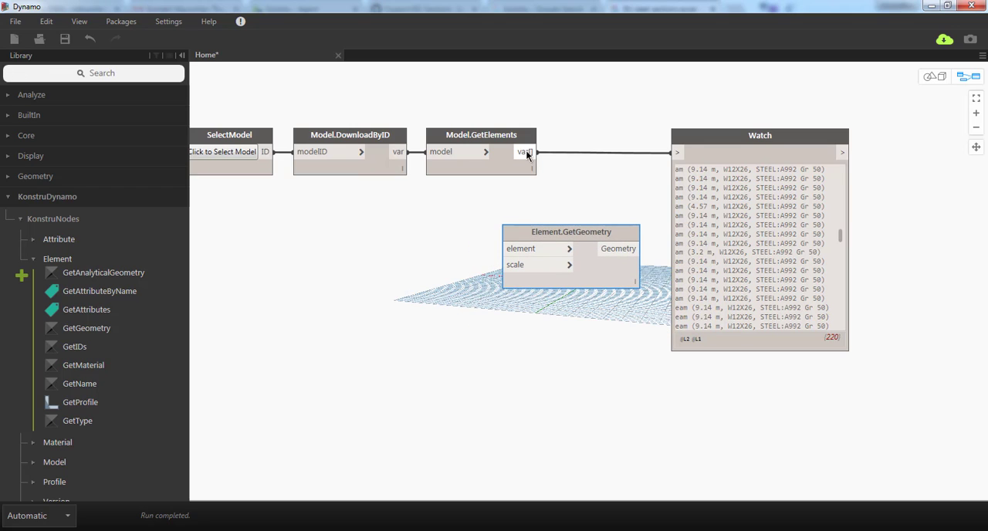
Wire the element list into Element.GetAnalyticalGeometry to preview the structural wireframe.
left_click_drag(532, 152, 492, 249)
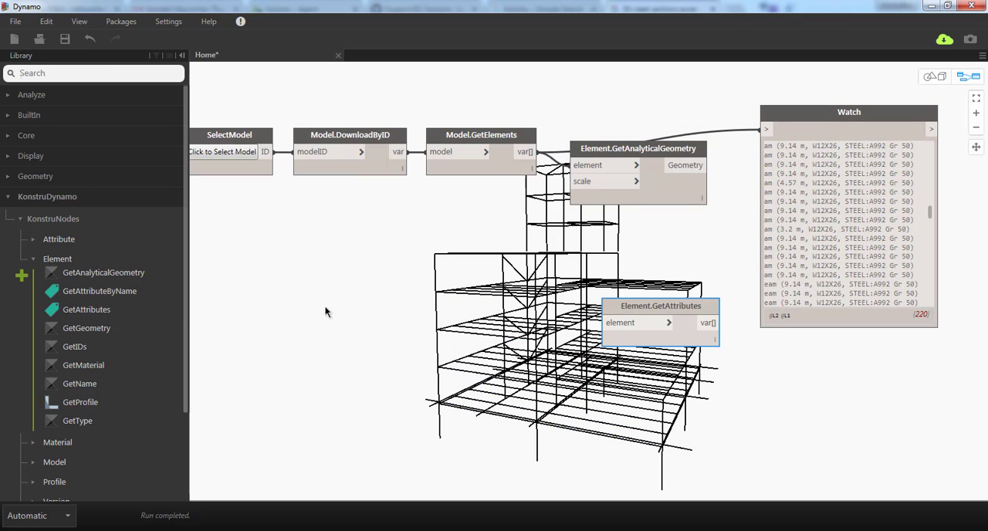
Wire the elements into Element.GetAttributes, feeding Attribute.GetName and GetValue with a Watch showing values like Beam.
left_click_drag(661, 306, 628, 225)
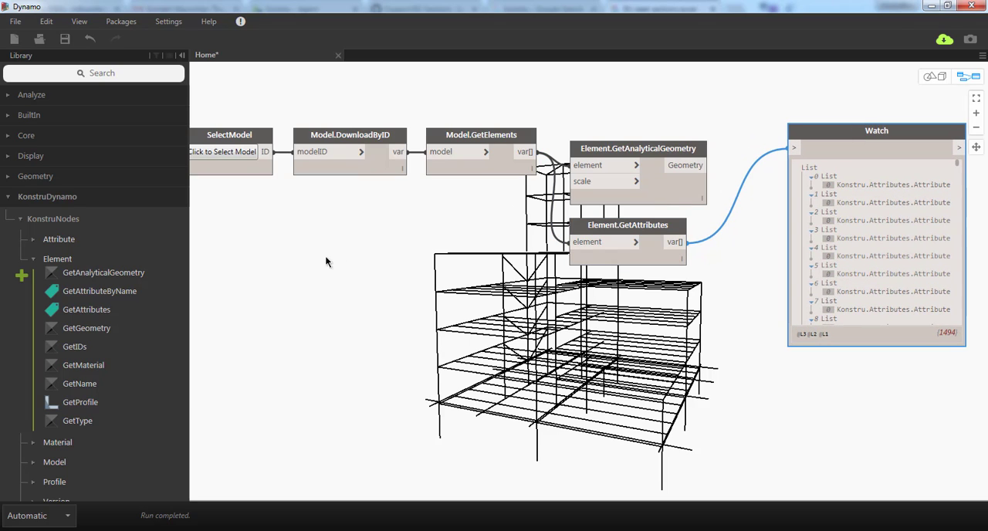
left_click(34, 239)
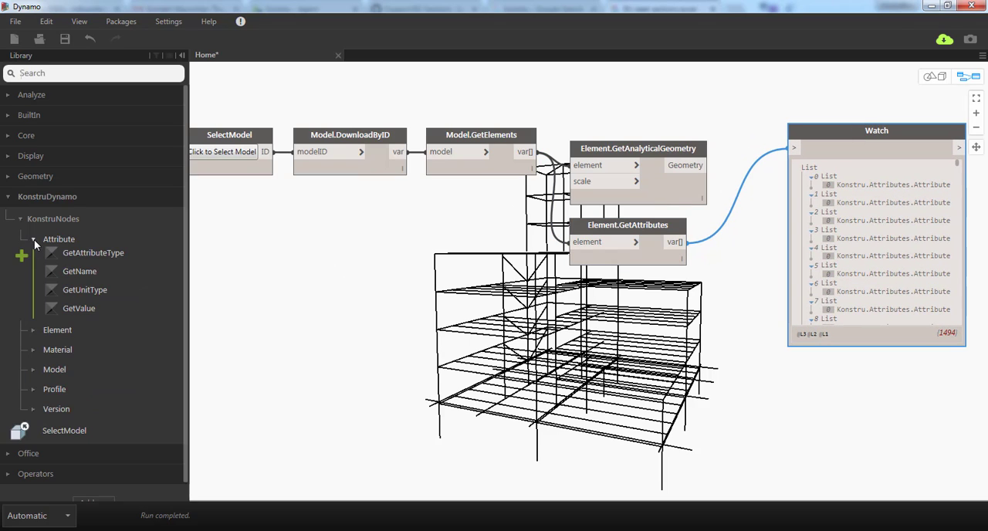
mouse_move(79, 271)
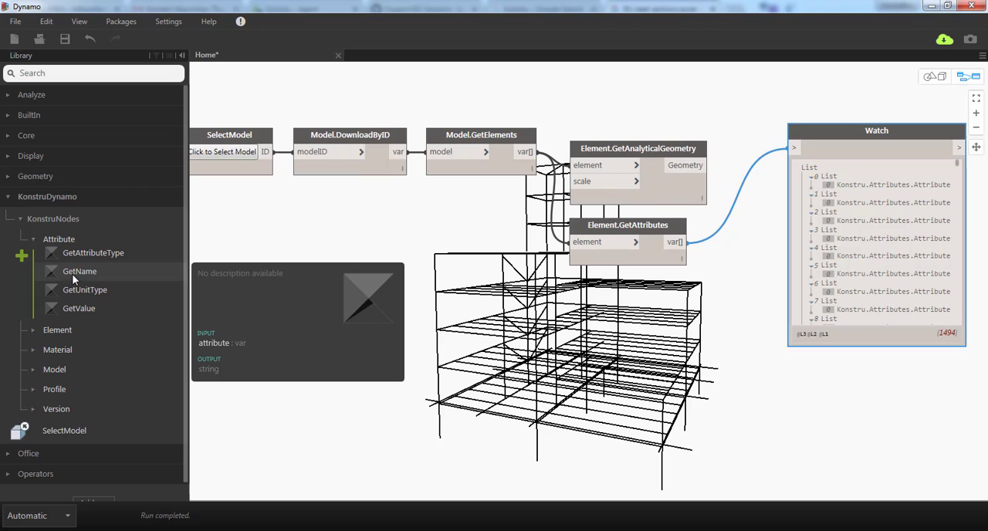
mouse_move(83, 277)
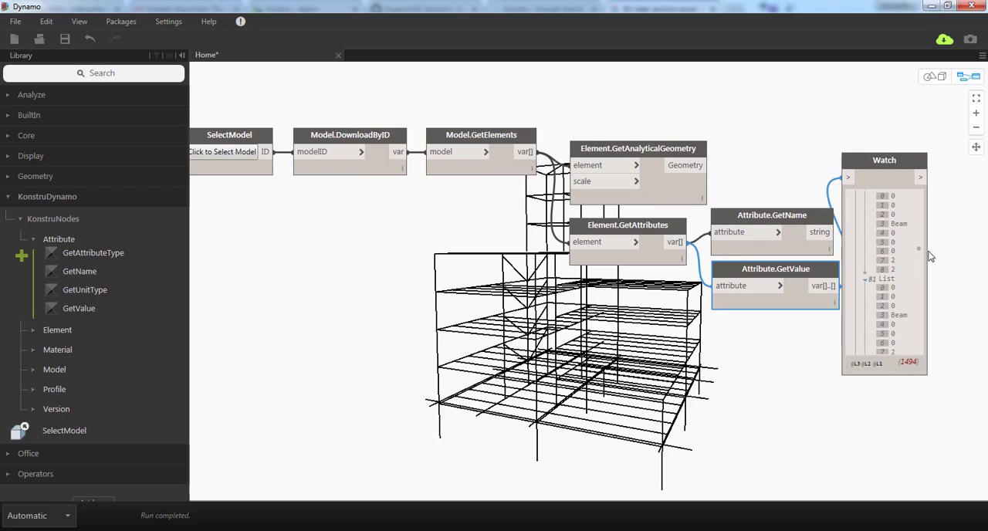
left_click_drag(884, 159, 901, 169)
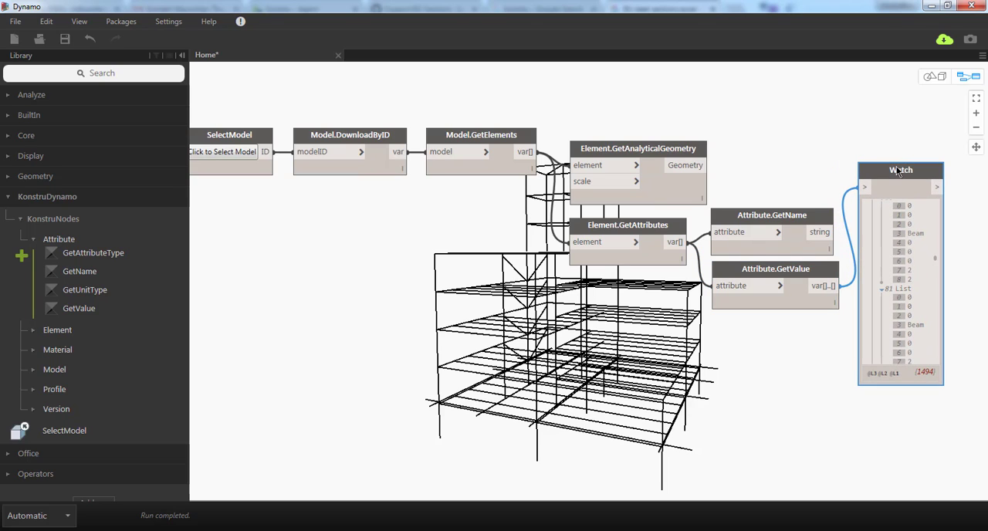
mouse_move(756, 362)
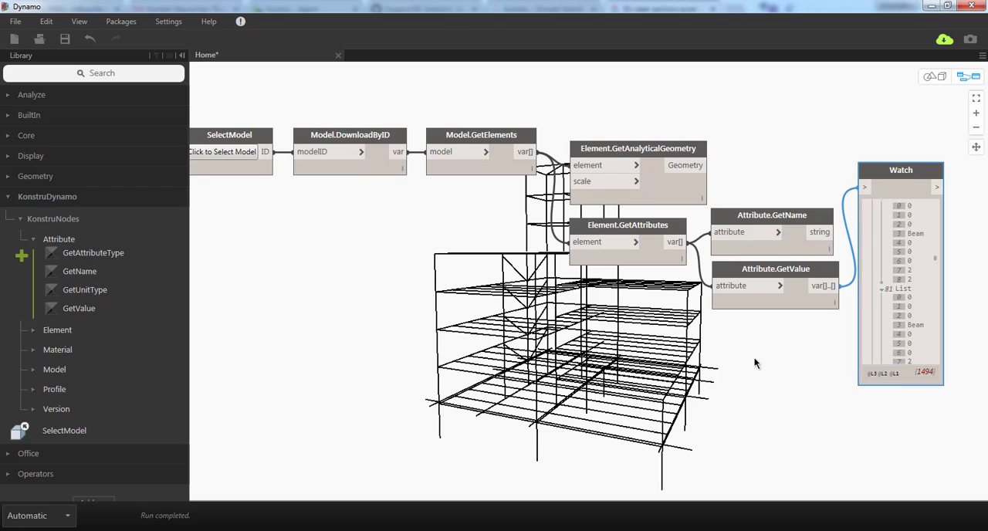
mouse_move(388, 369)
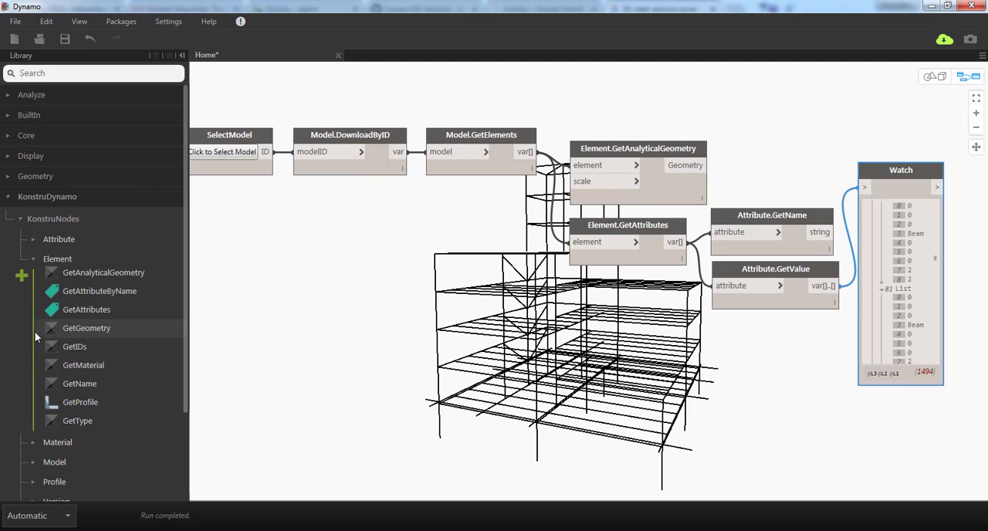
mouse_move(80, 407)
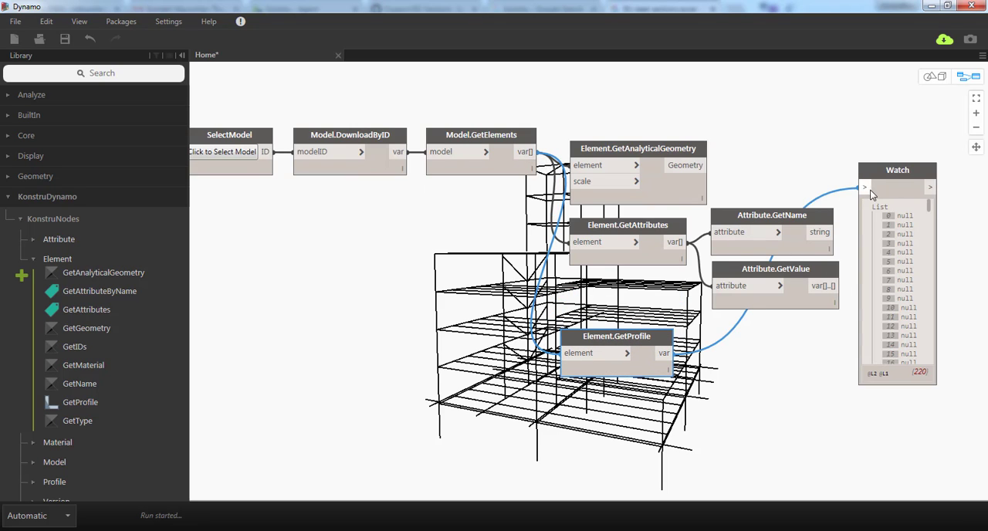
Scroll the Element.GetProfile Watch list showing profiles such as W12X40, W12X26 and nulls.
scroll("down", 3)
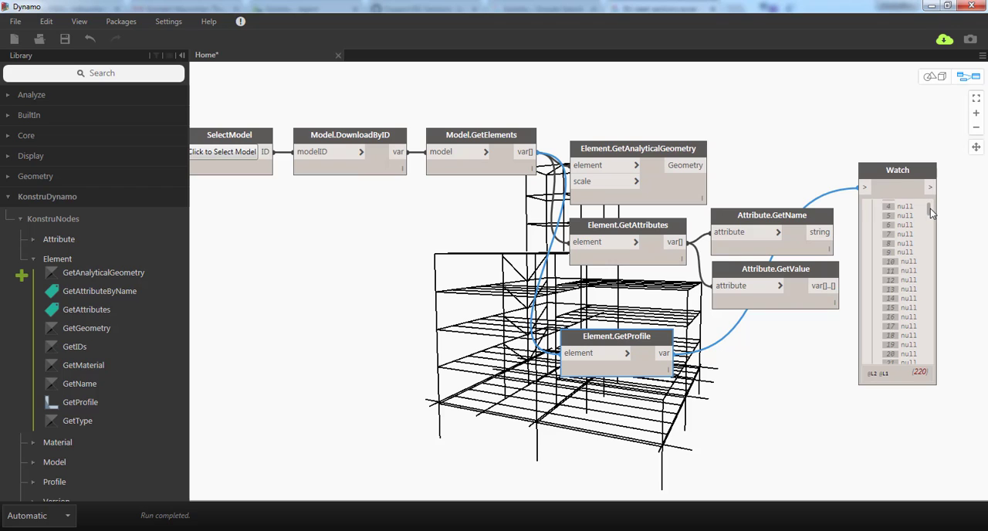
scroll("down", 3)
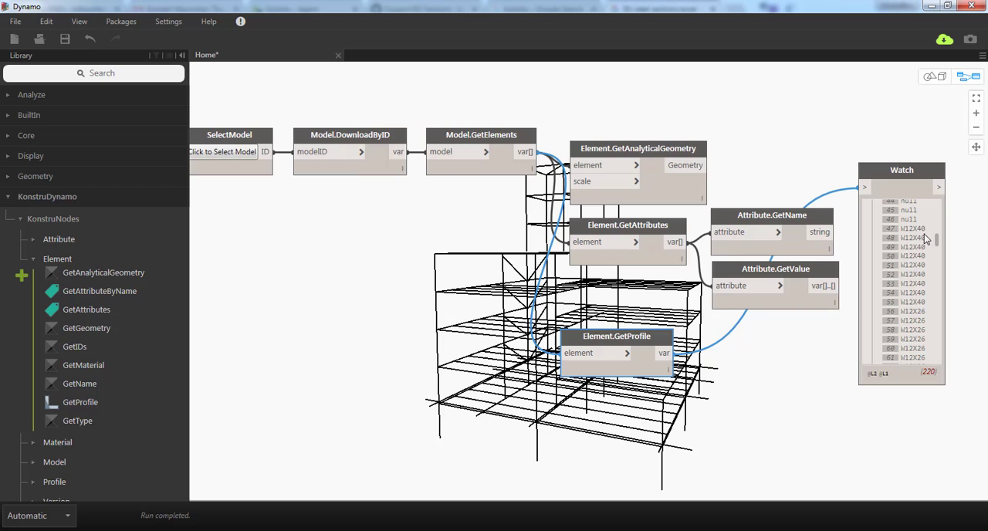
mouse_move(940, 243)
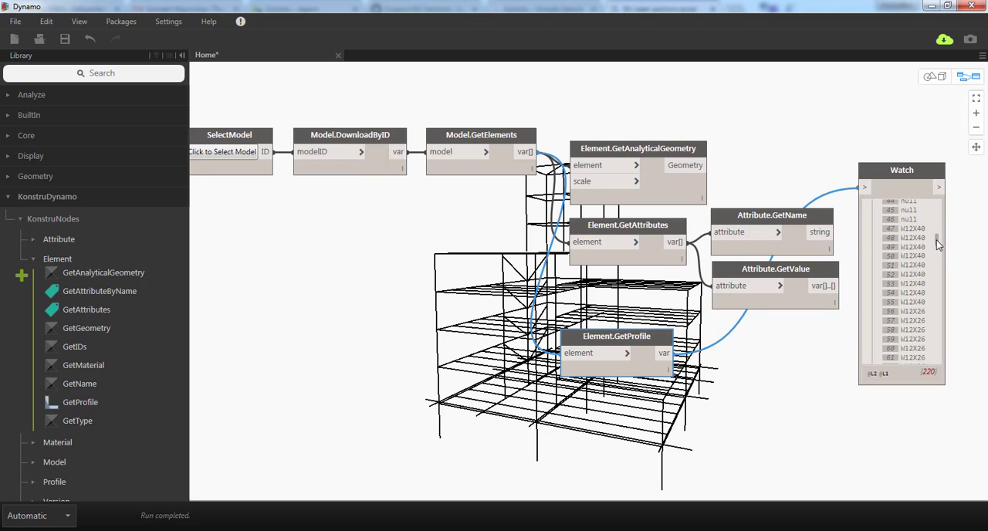
scroll("down", 3)
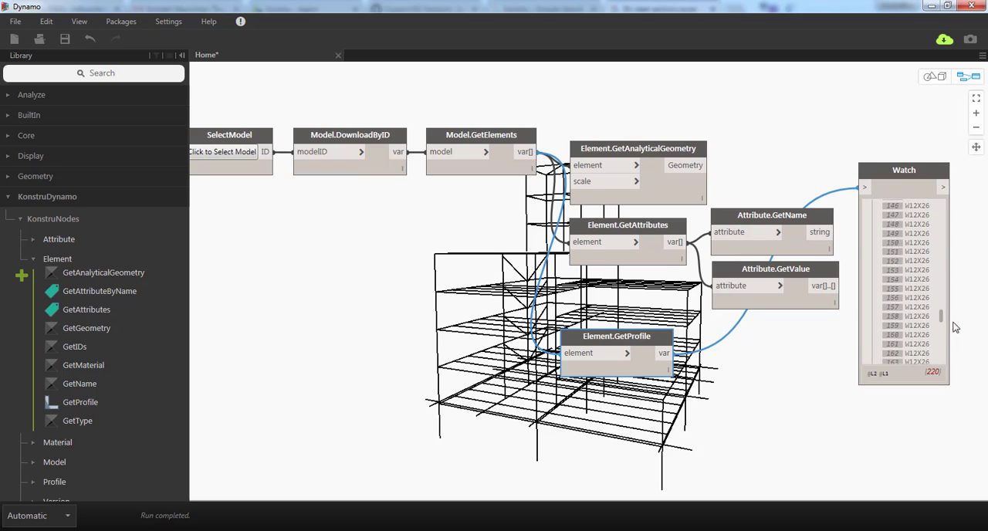